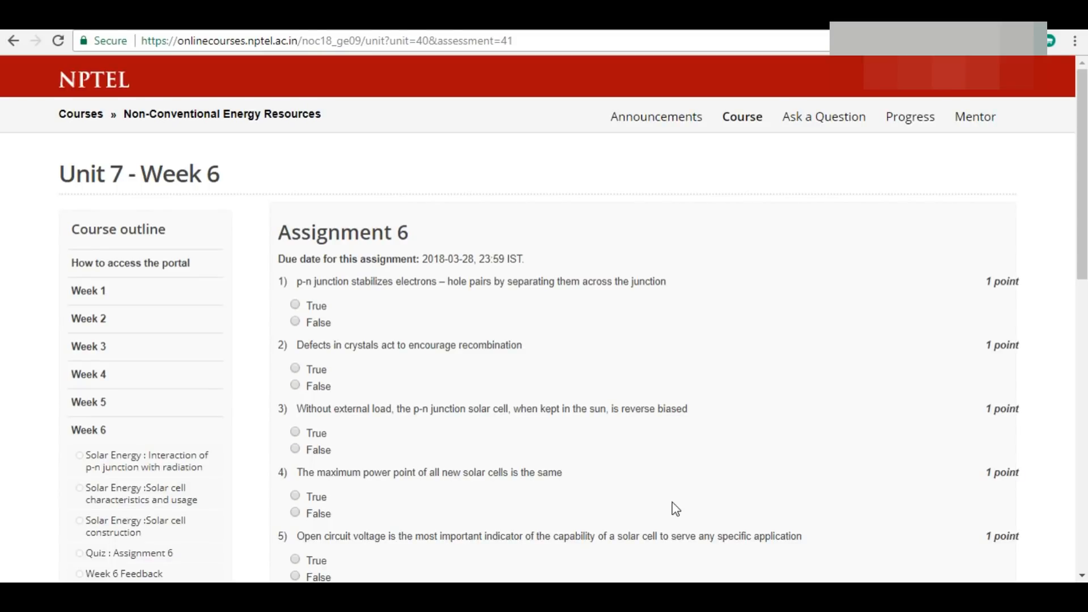
mouse_move(307, 217)
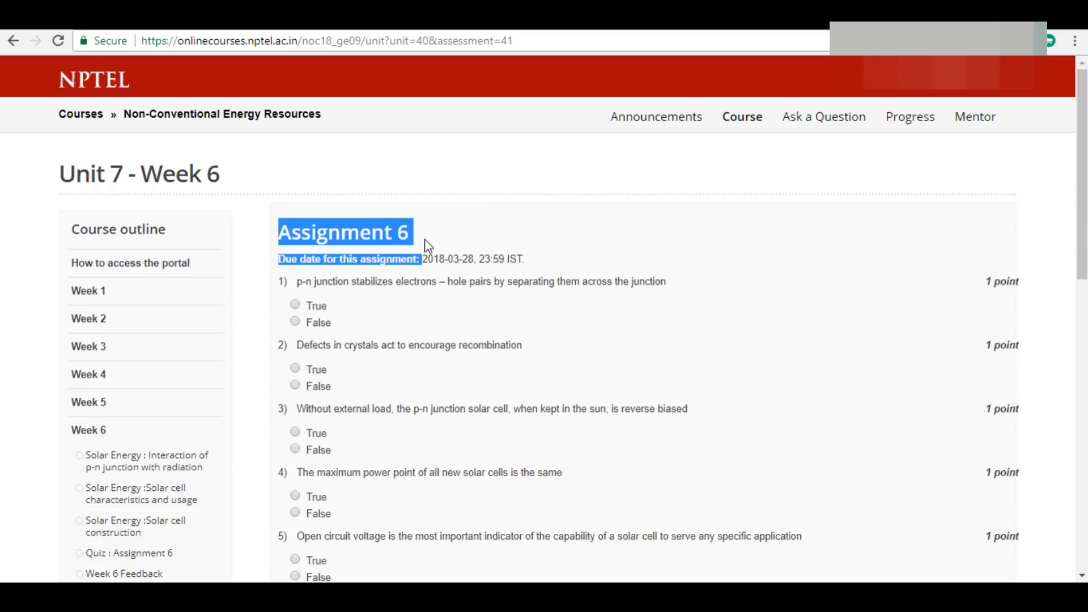
Answer question 1 True, question 2 True and question 3 False
click(464, 240)
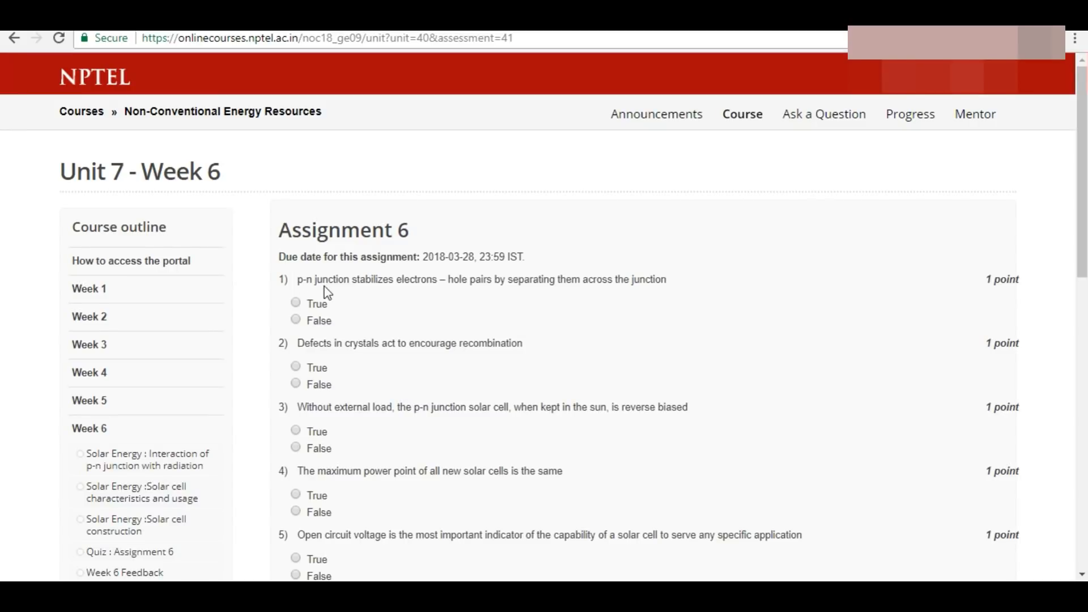
mouse_move(452, 296)
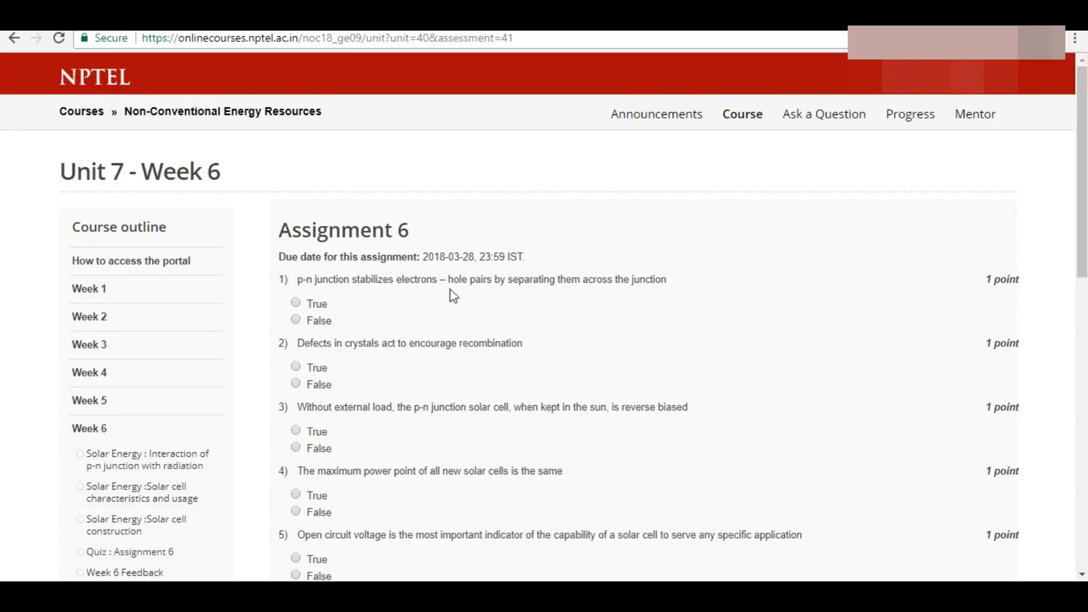
mouse_move(600, 300)
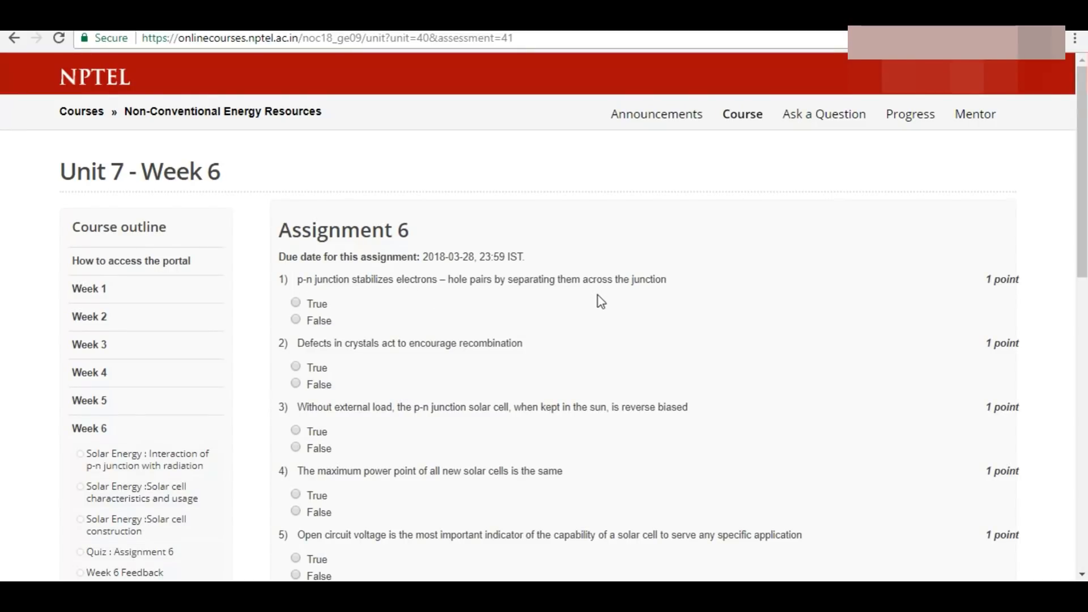
click(296, 303)
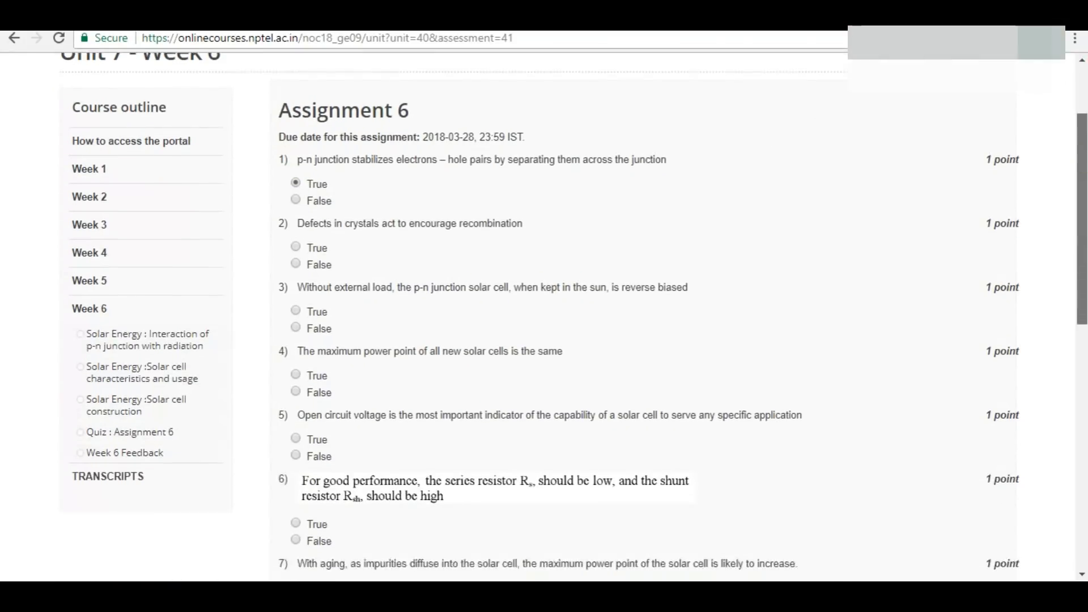
scroll(down, 3)
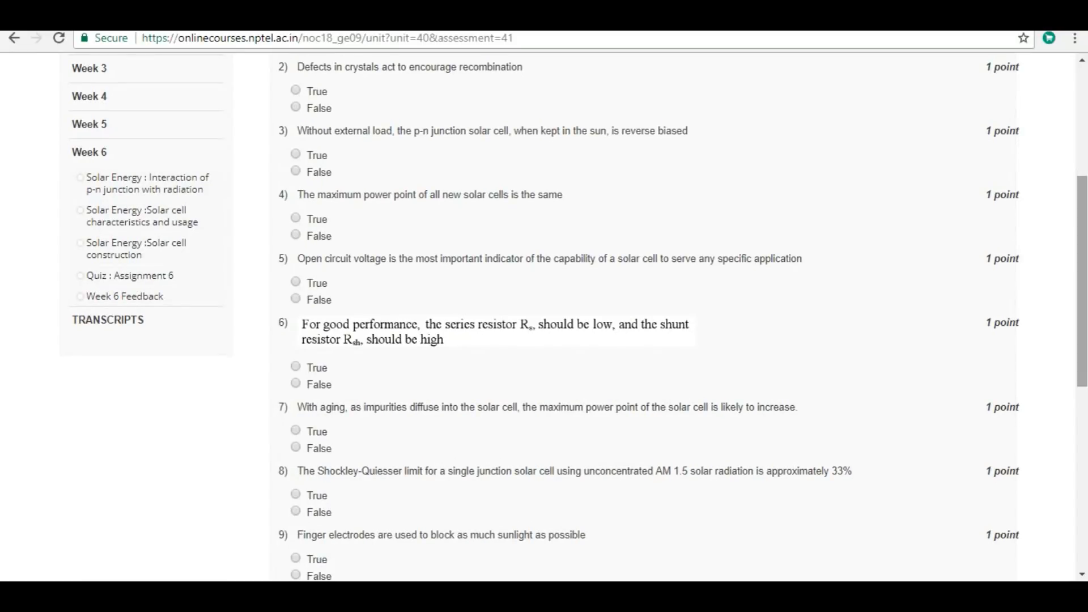
mouse_move(283, 106)
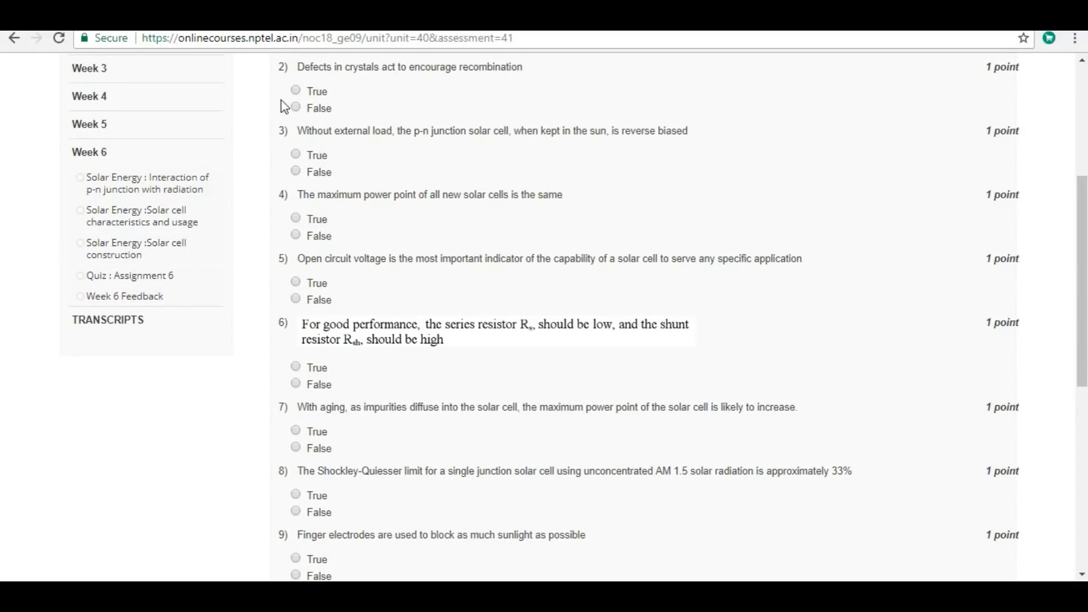
click(296, 90)
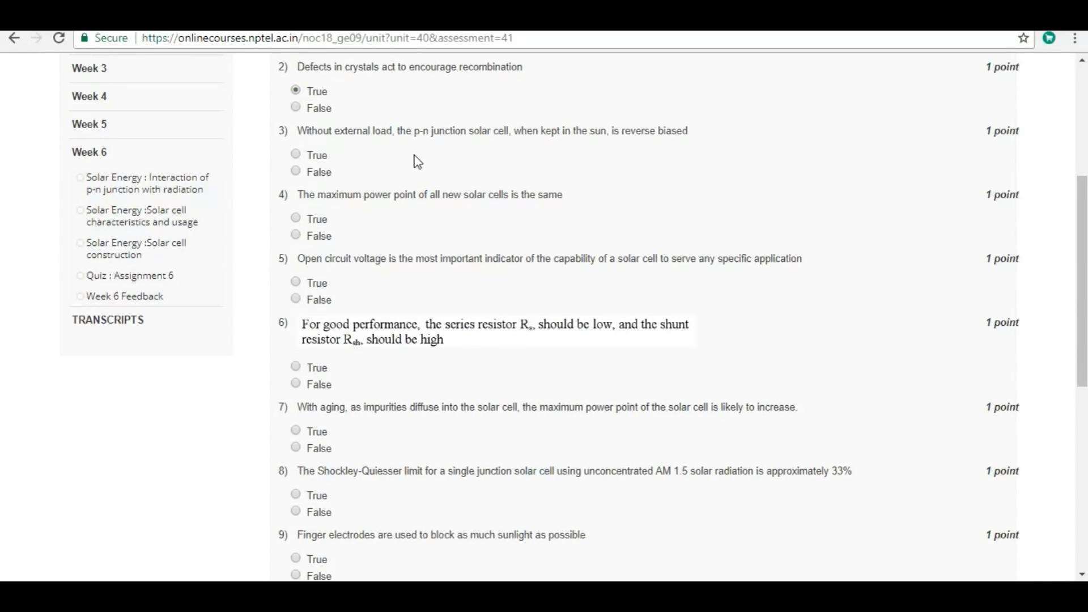
mouse_move(541, 151)
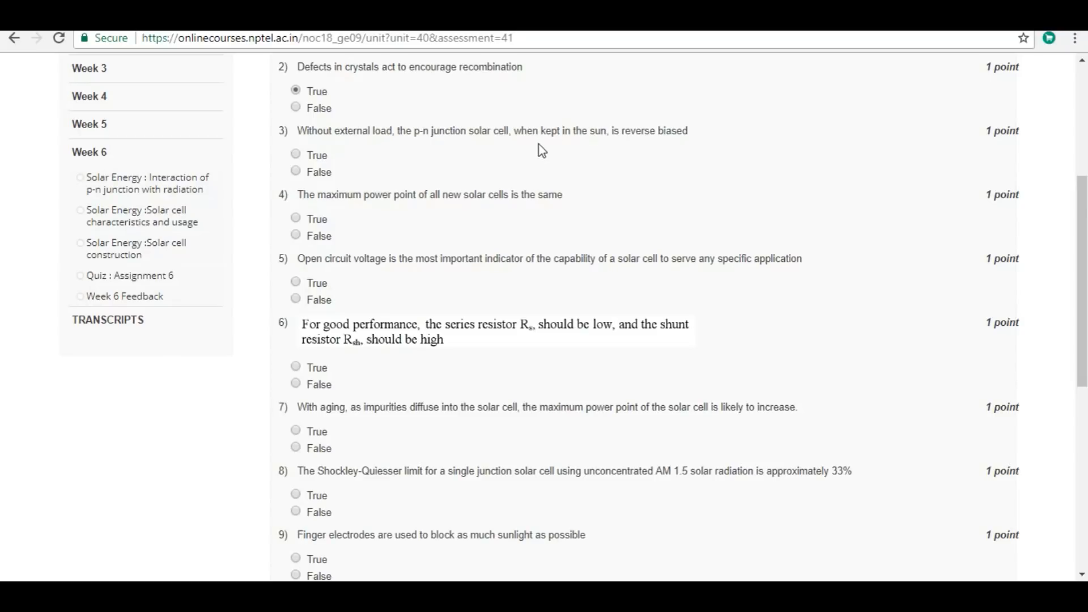
mouse_move(620, 154)
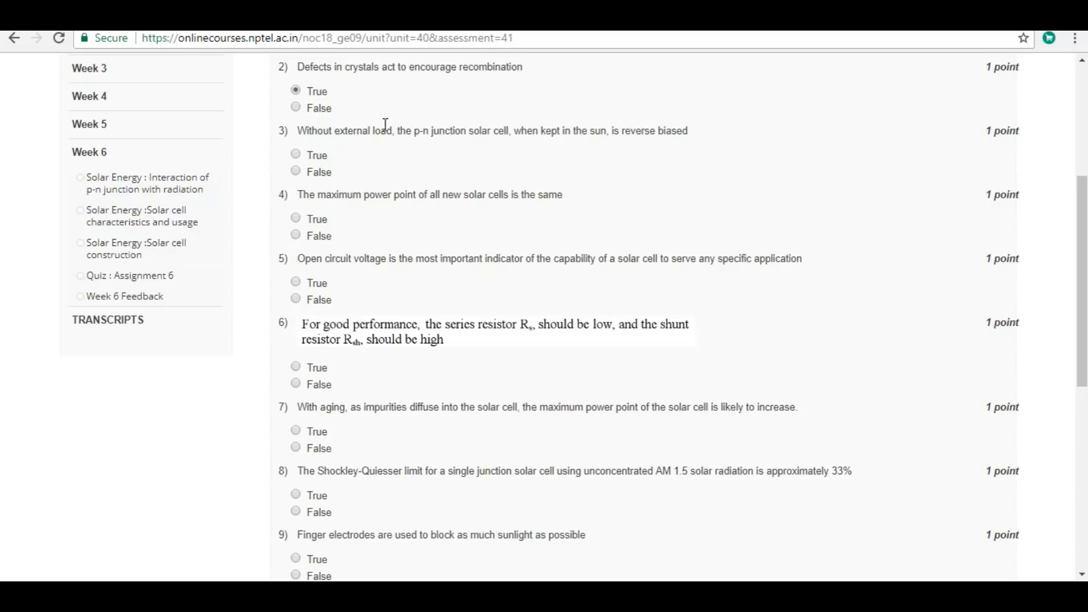
click(296, 171)
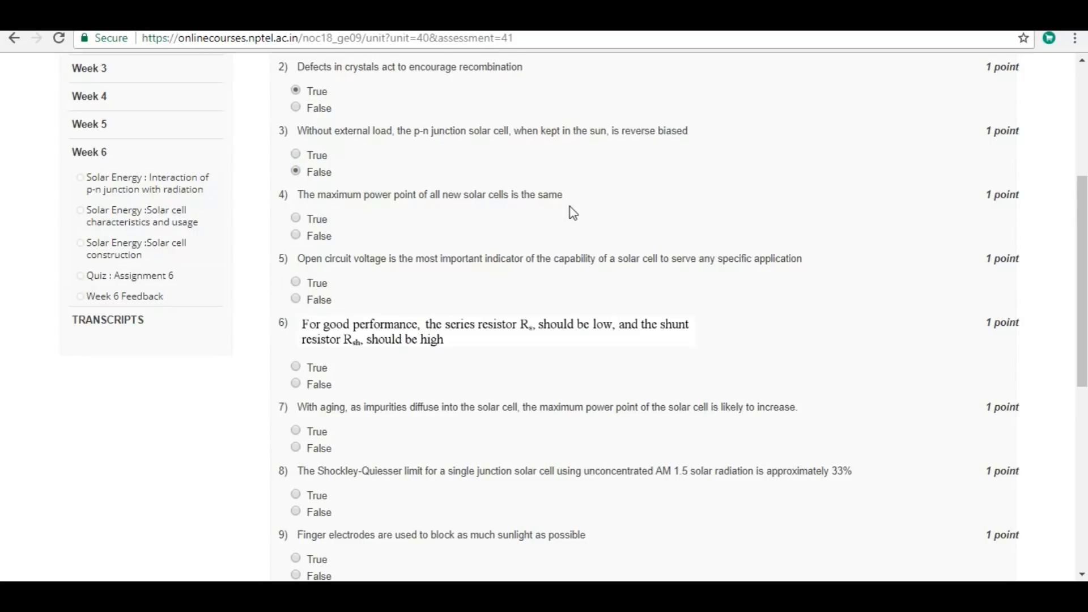
scroll(down, 3)
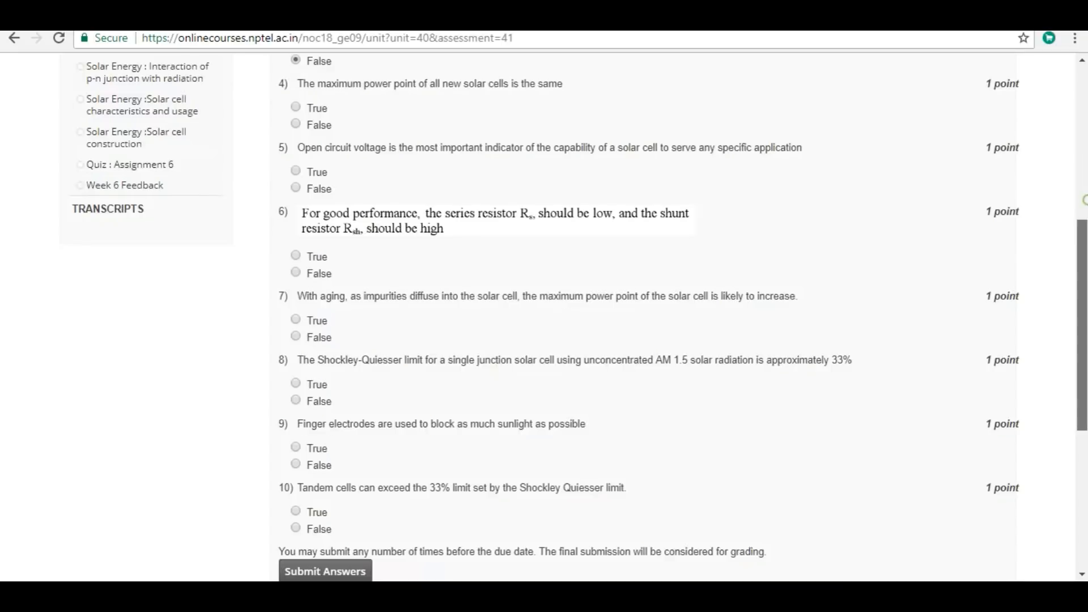
scroll(down, 3)
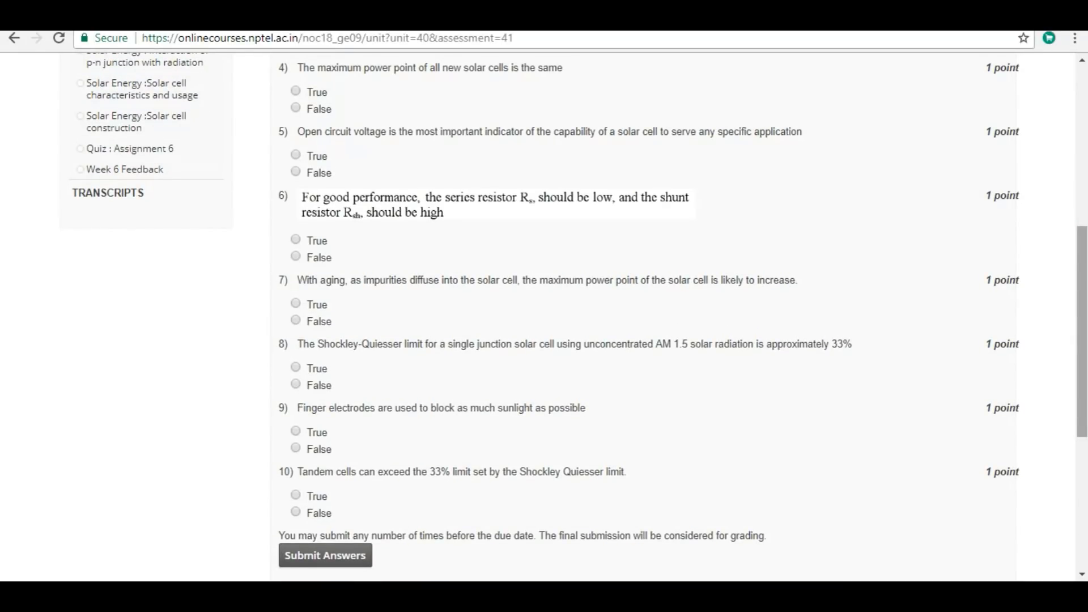
mouse_move(443, 119)
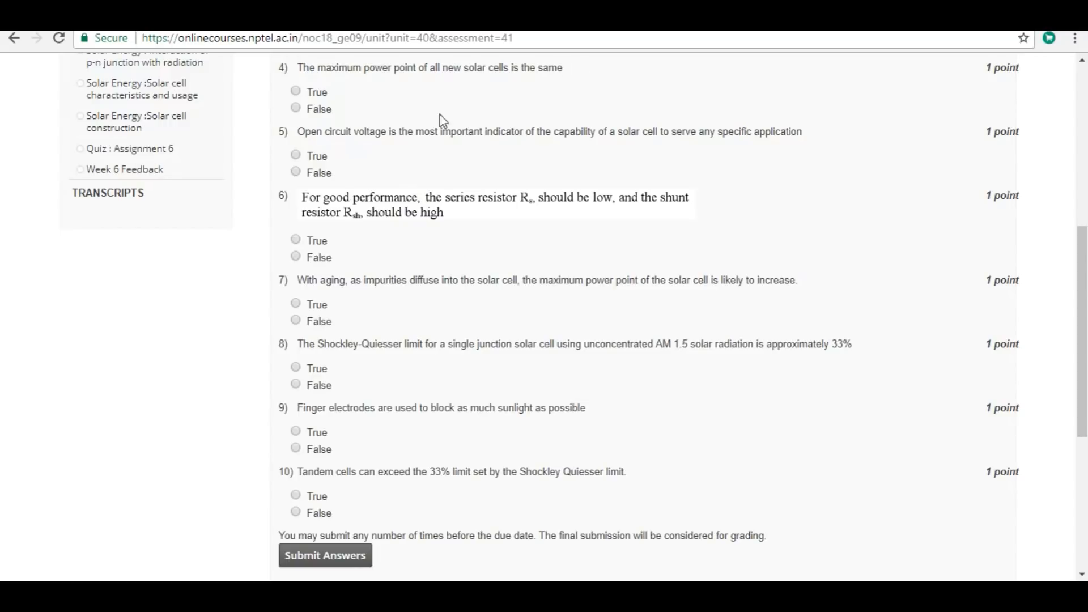
Answer question 4 False and question 5 (open circuit voltage) False
click(295, 108)
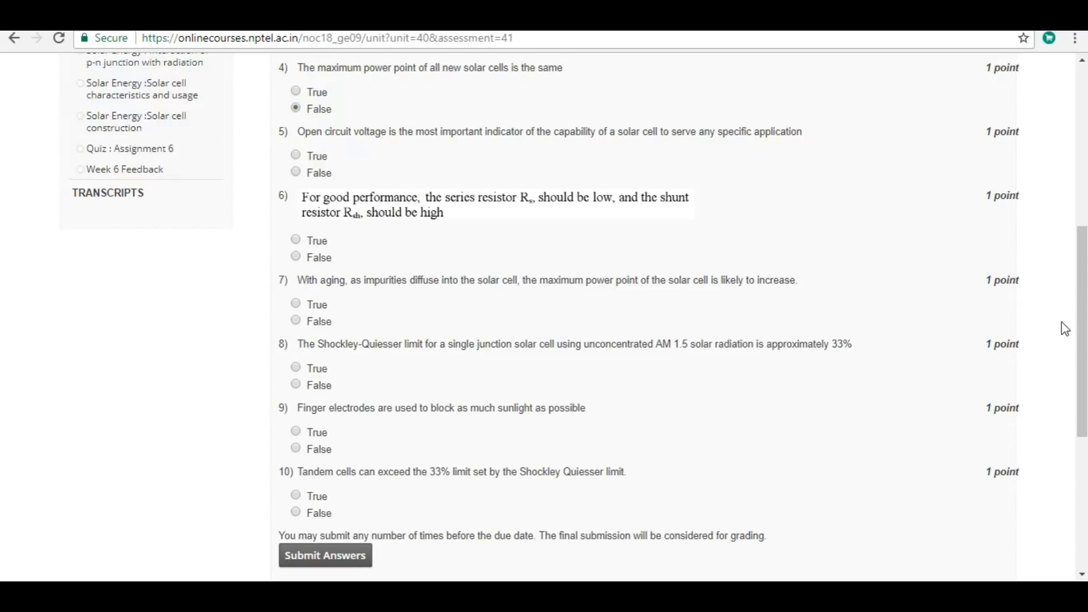
scroll(down, 3)
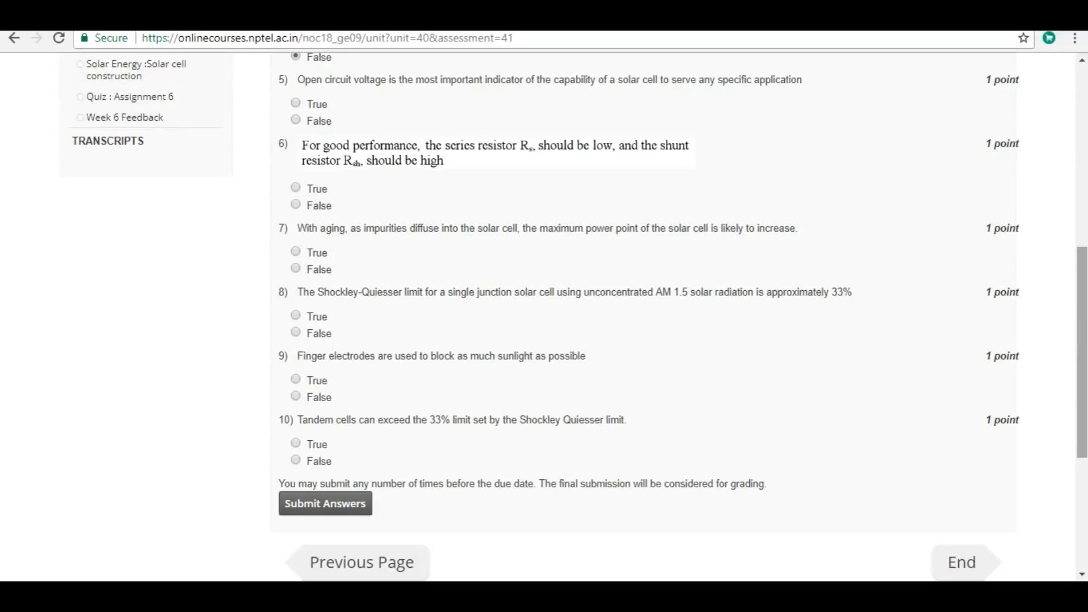
mouse_move(792, 345)
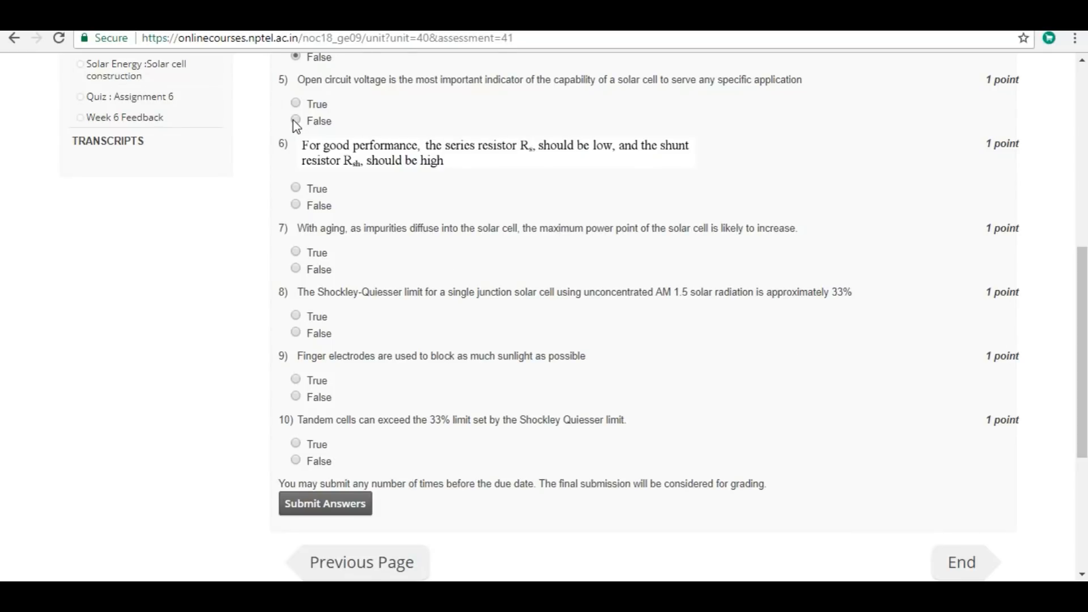
click(295, 120)
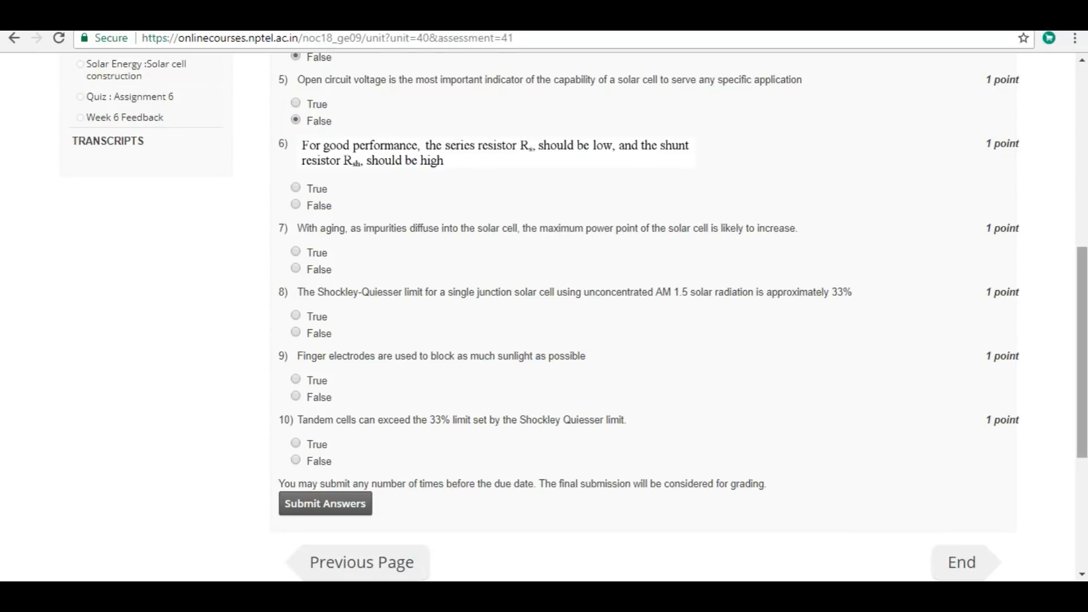
scroll(down, 3)
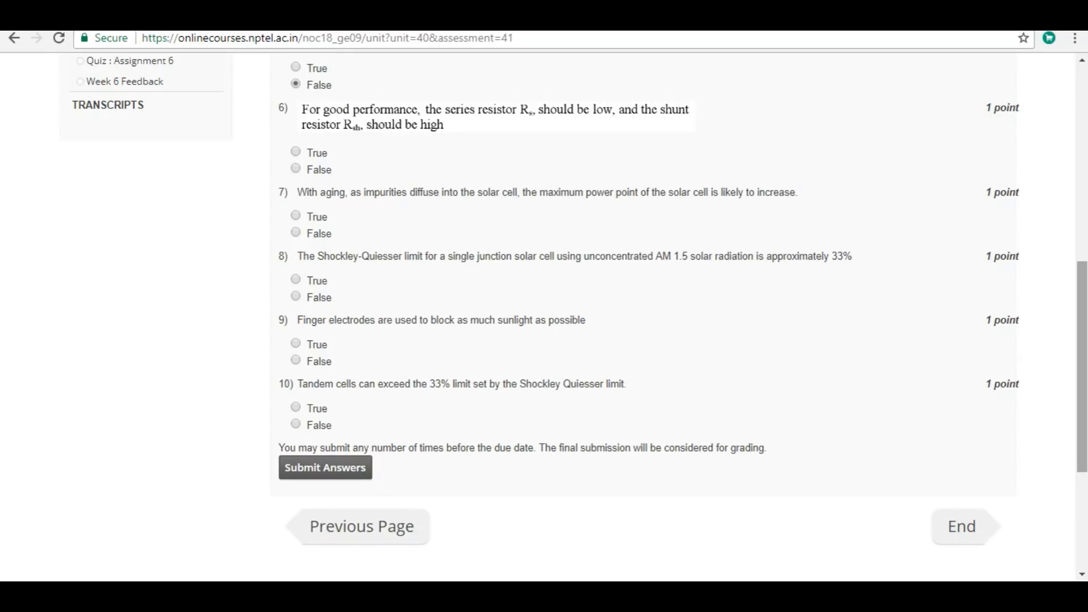
mouse_move(824, 238)
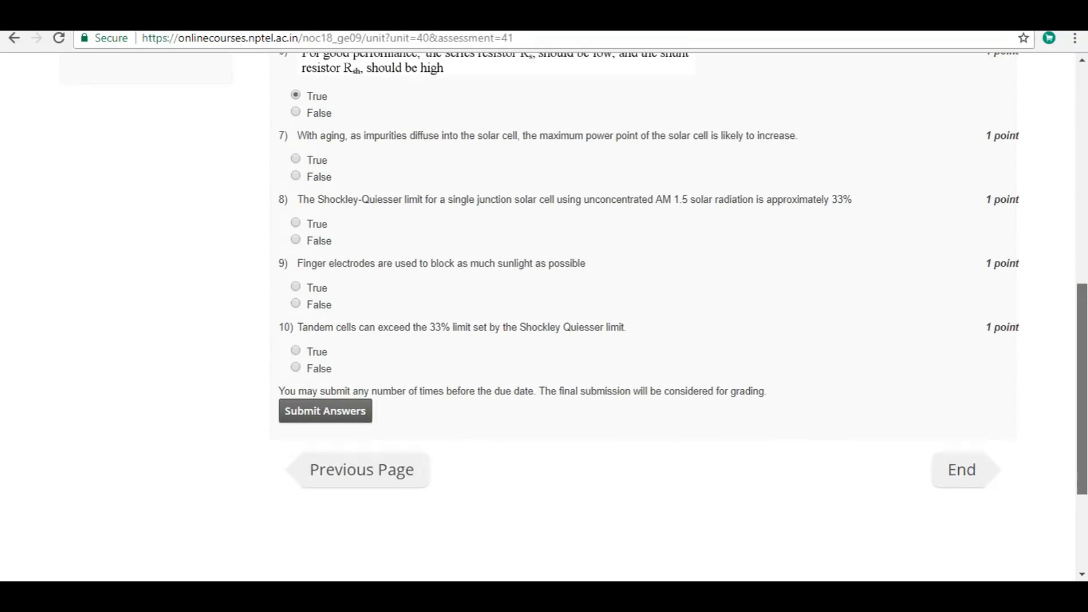
scroll(down, 3)
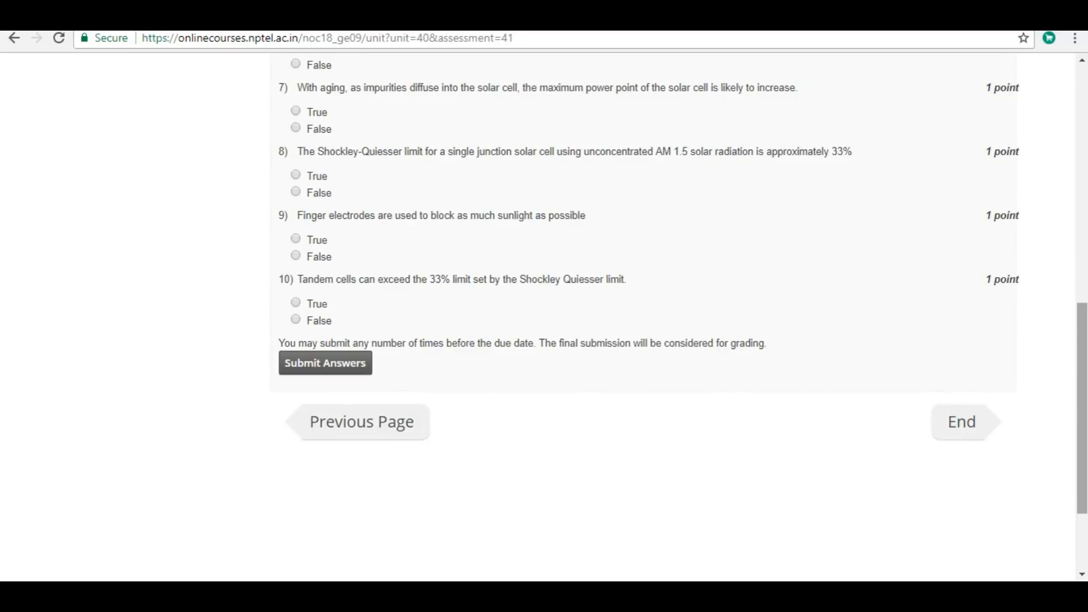
mouse_move(297, 130)
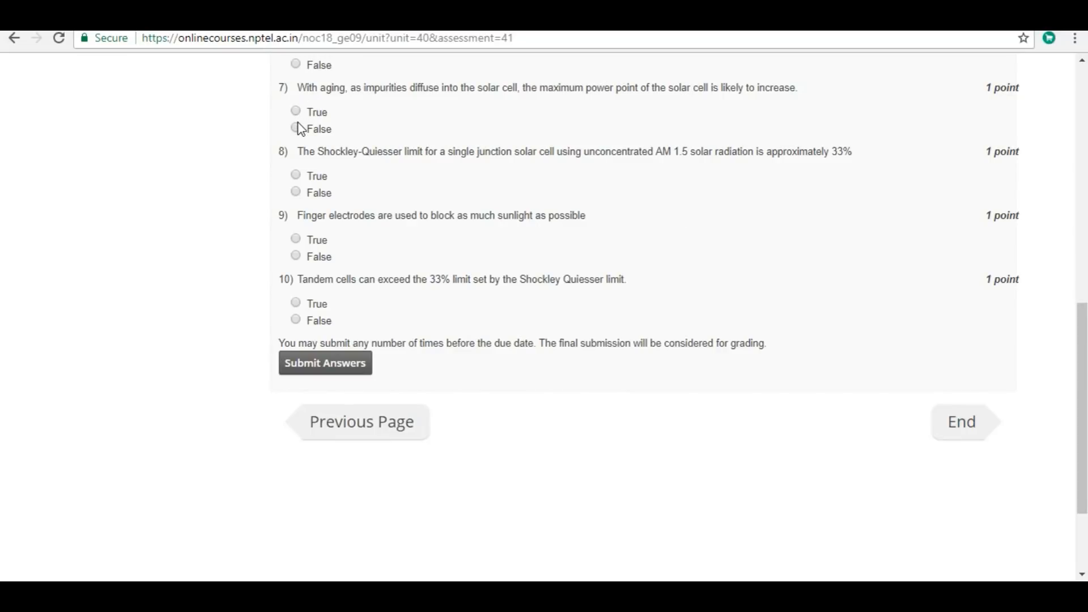
Answer question 7 False, question 8 True and question 9 False
click(295, 122)
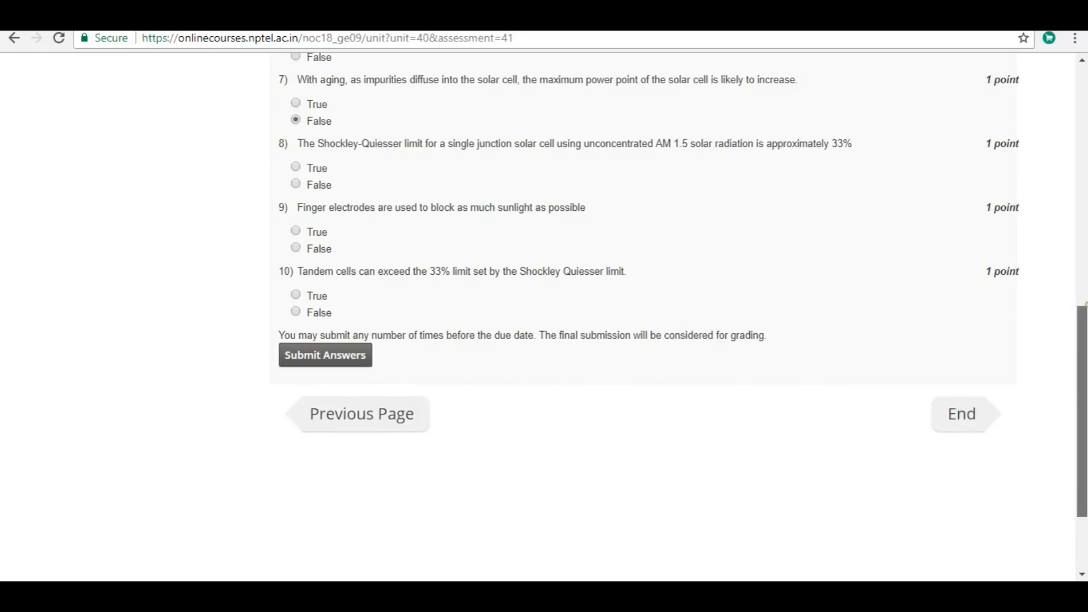
scroll(down, 3)
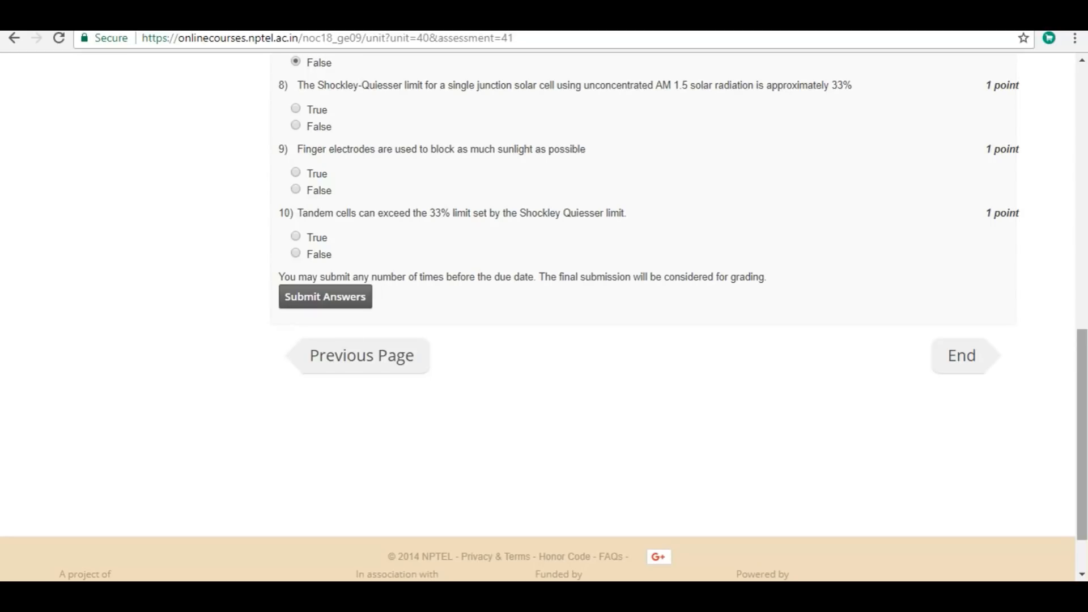
mouse_move(522, 101)
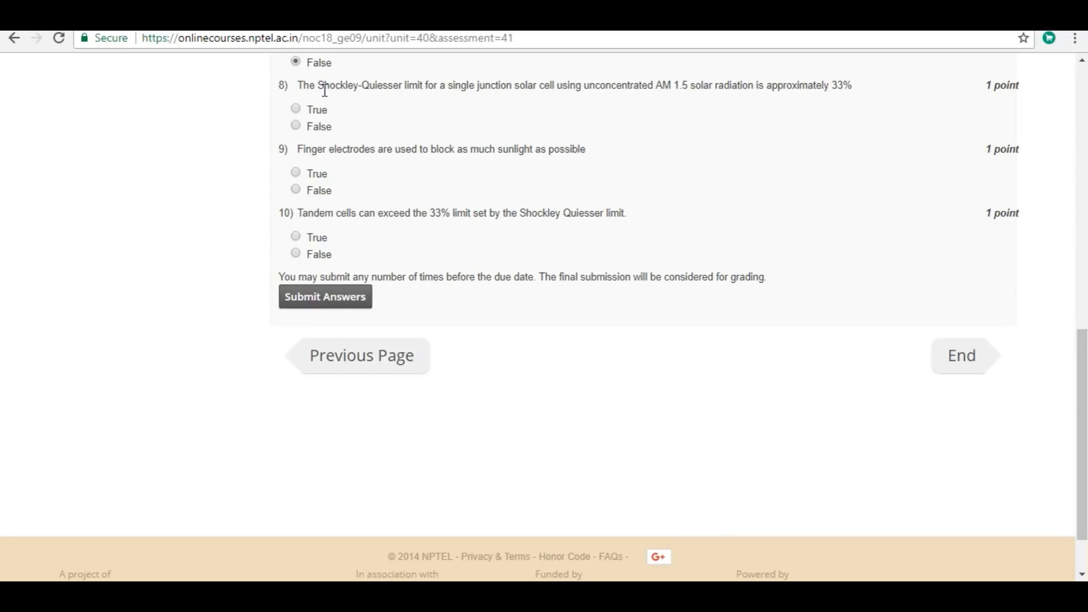
click(295, 109)
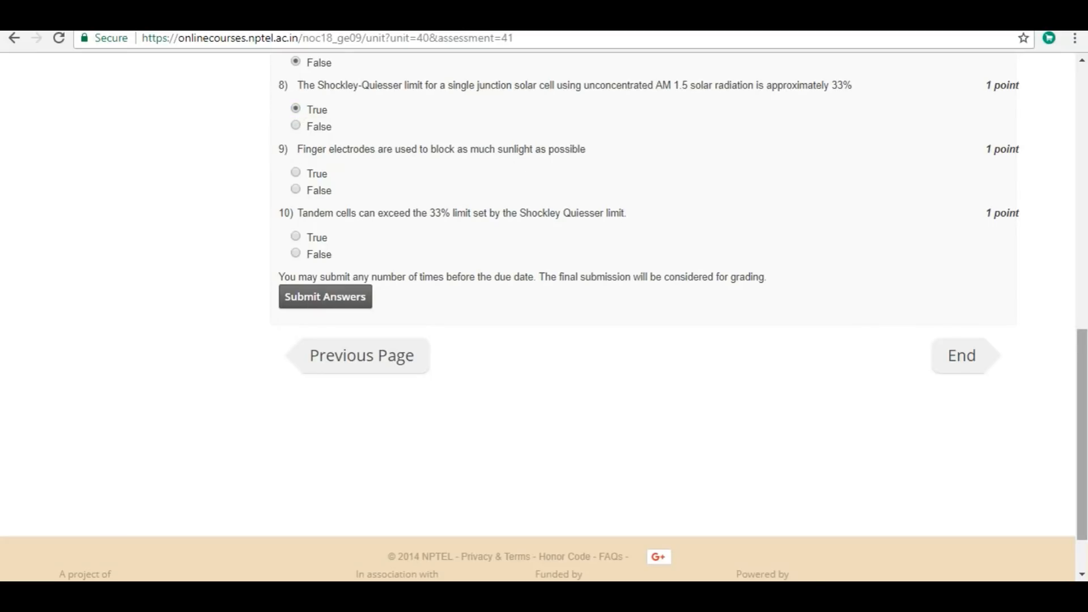
scroll(down, 3)
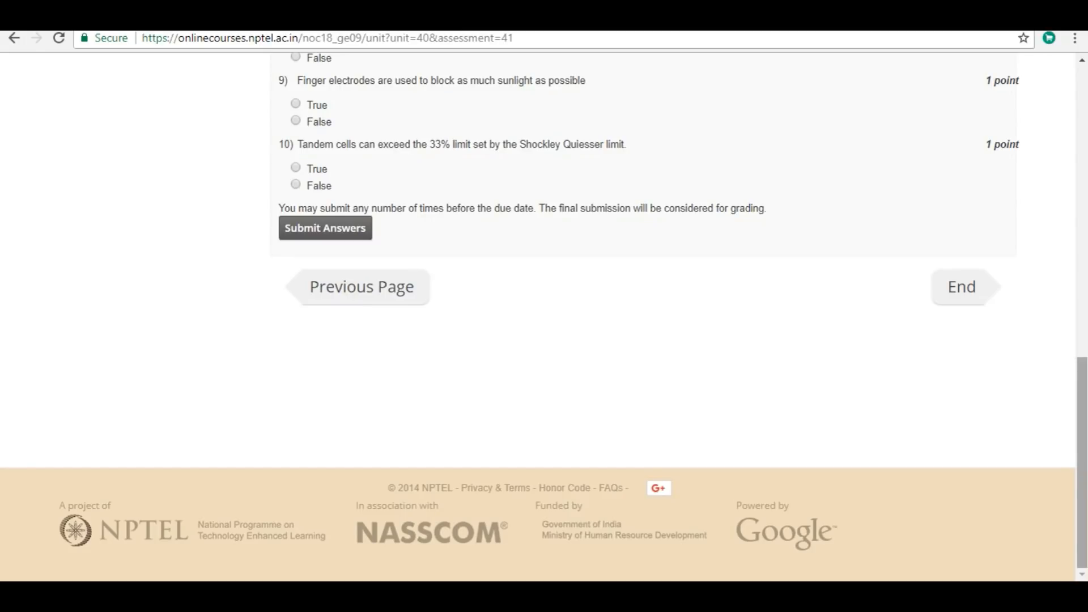
mouse_move(389, 160)
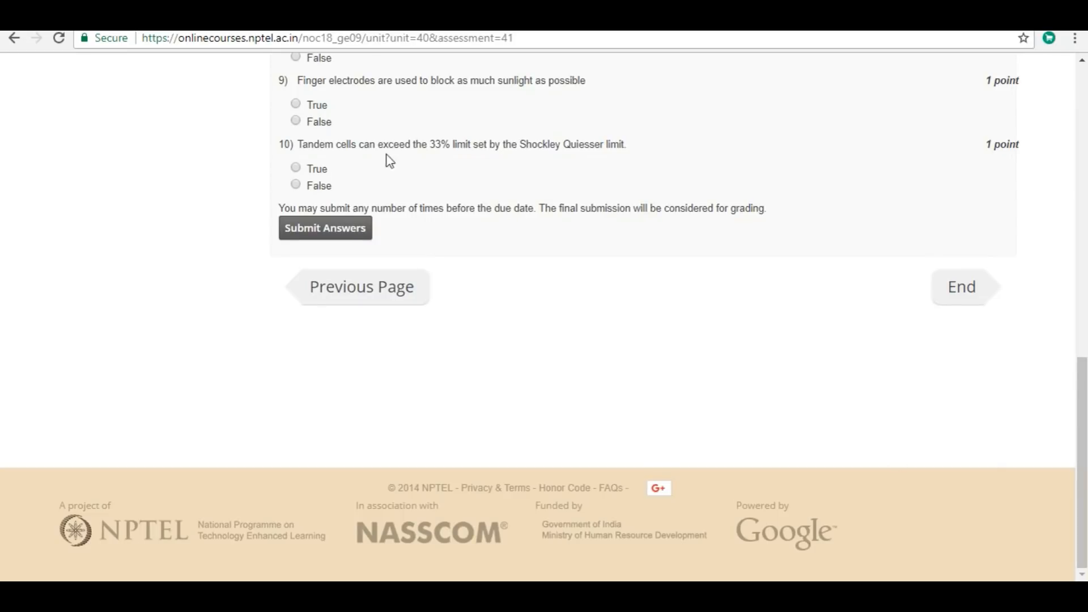
click(296, 120)
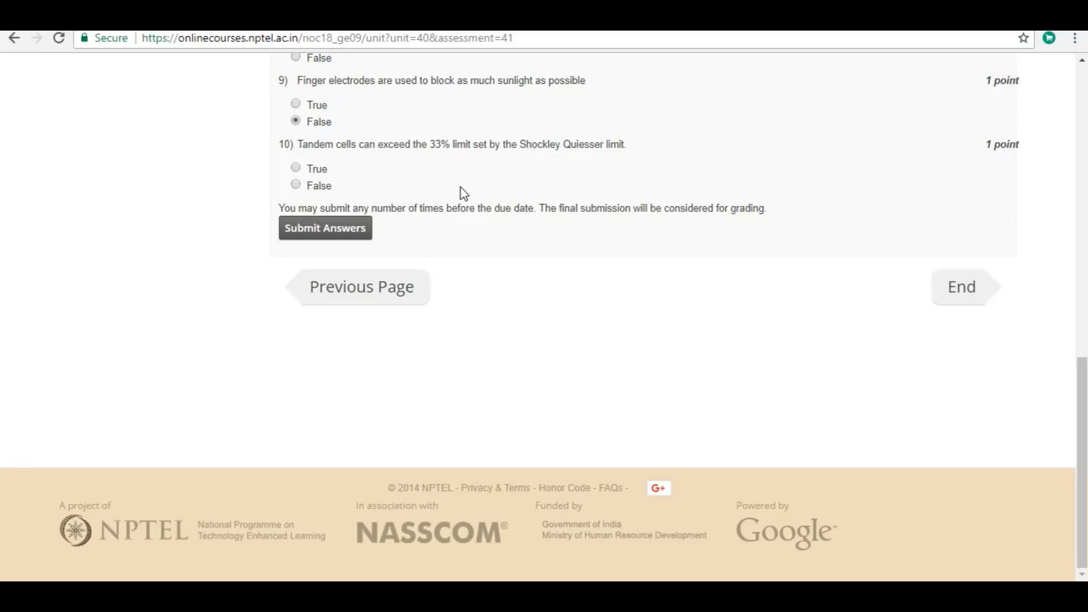
mouse_move(302, 171)
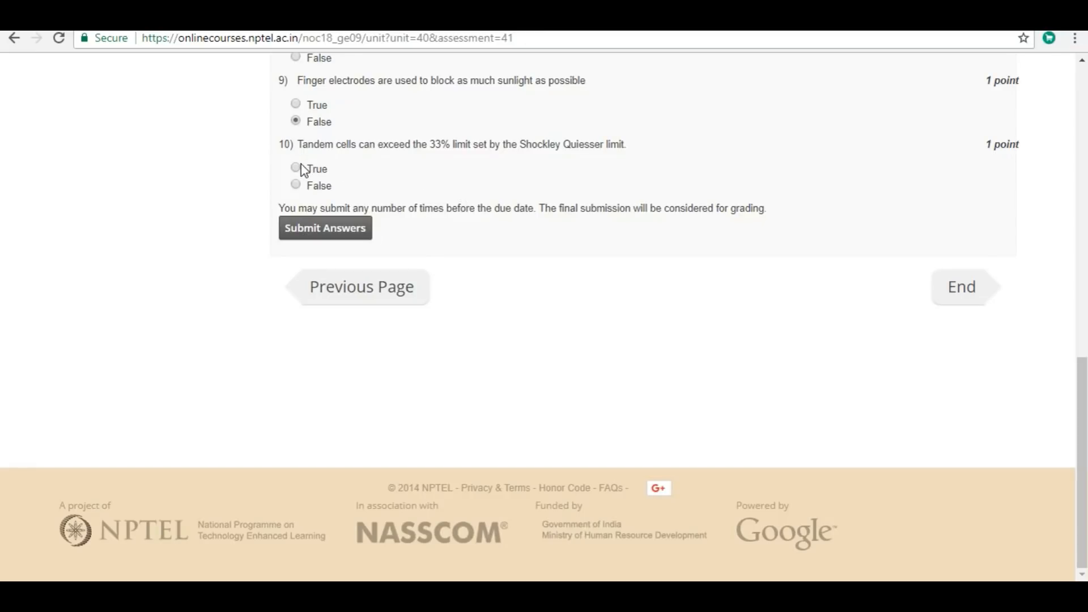
Answer question 10 True and submit the Assignment 6 answers
click(296, 167)
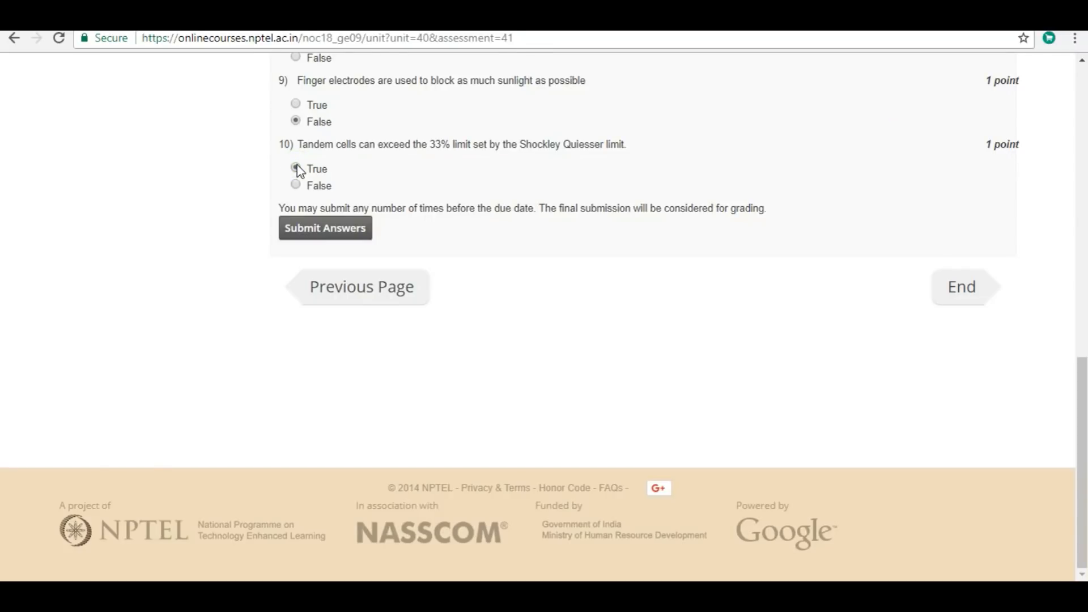
click(324, 228)
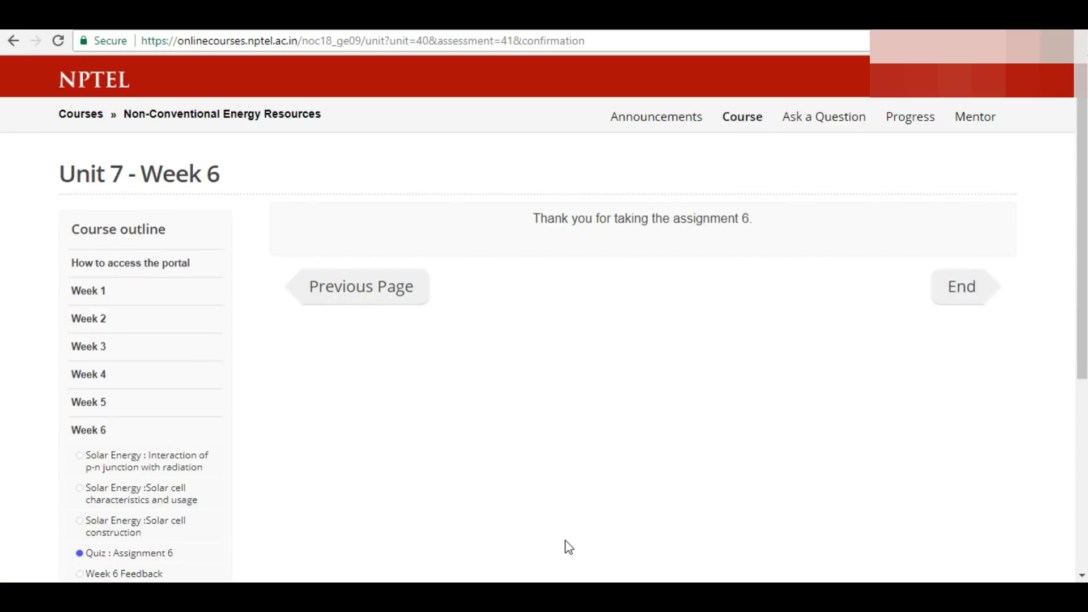